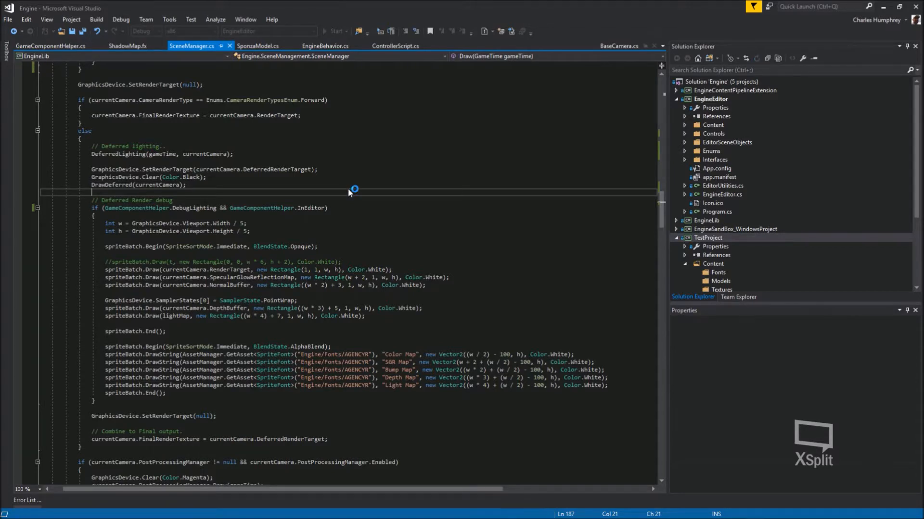
# Step: Start the EngineEditor build and run so it begins loading TestProject
pyautogui.click(332, 30)
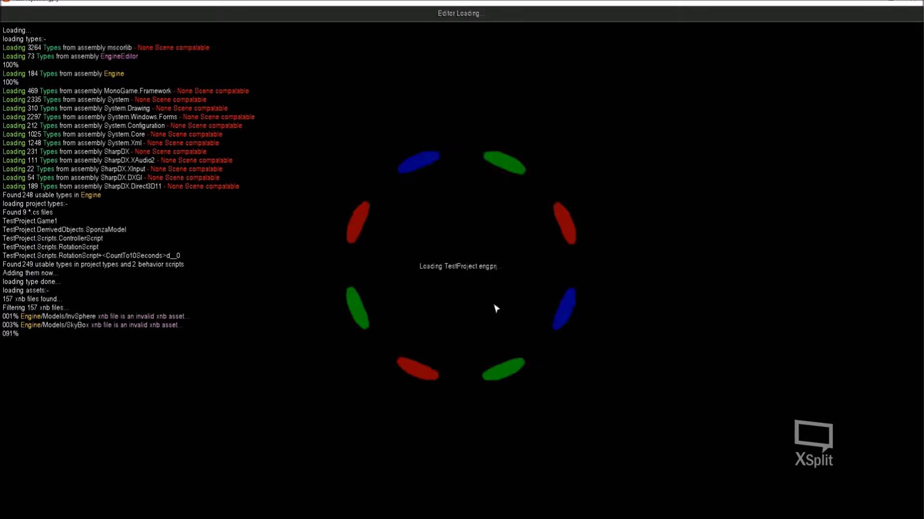
pyautogui.moveTo(507, 236)
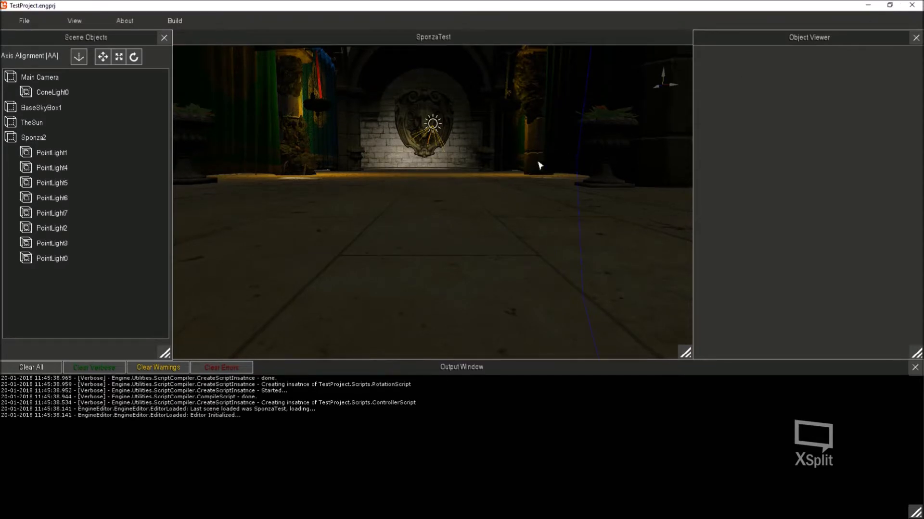
pyautogui.moveTo(279, 165)
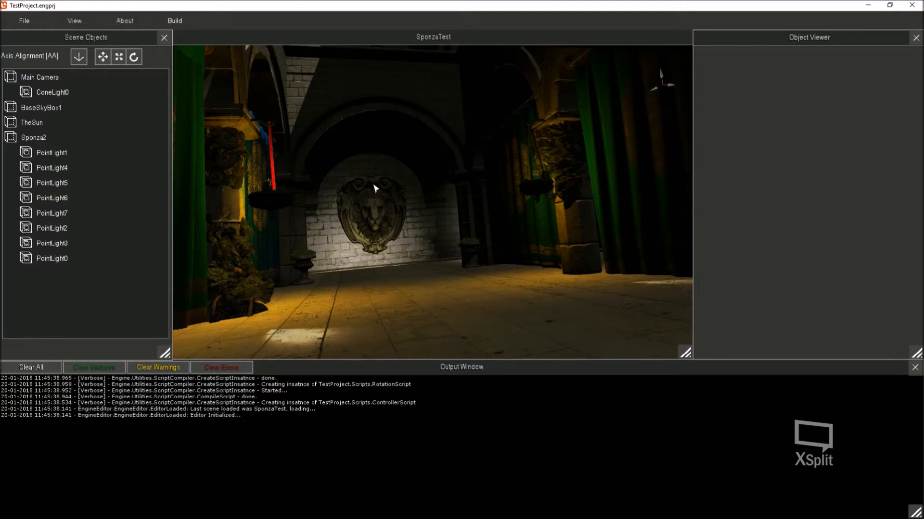
# Step: Select Sponza2 in Scene Objects to show its transform, model and material
pyautogui.click(33, 138)
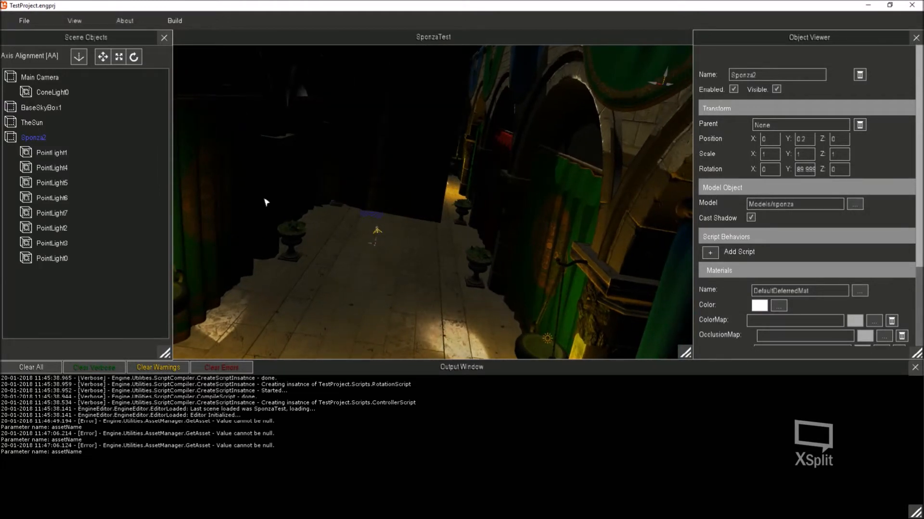
pyautogui.moveTo(855, 38)
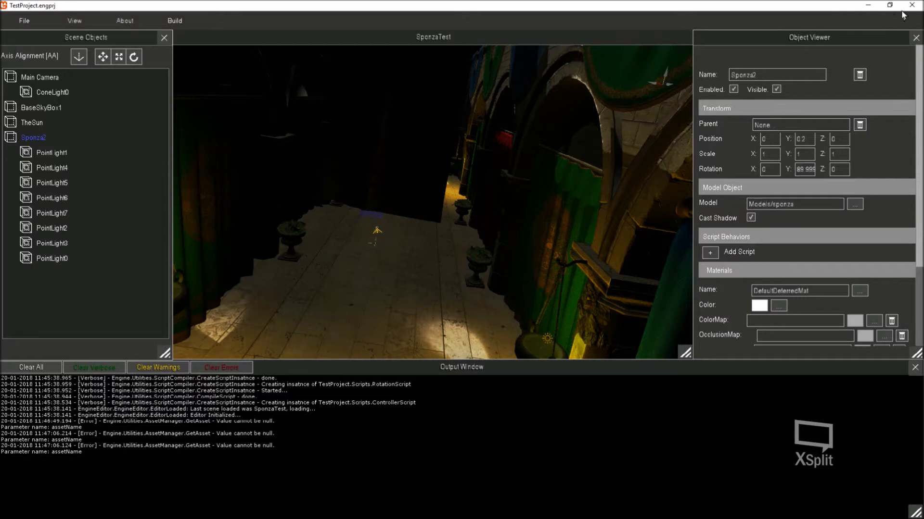
pyautogui.moveTo(13, 48)
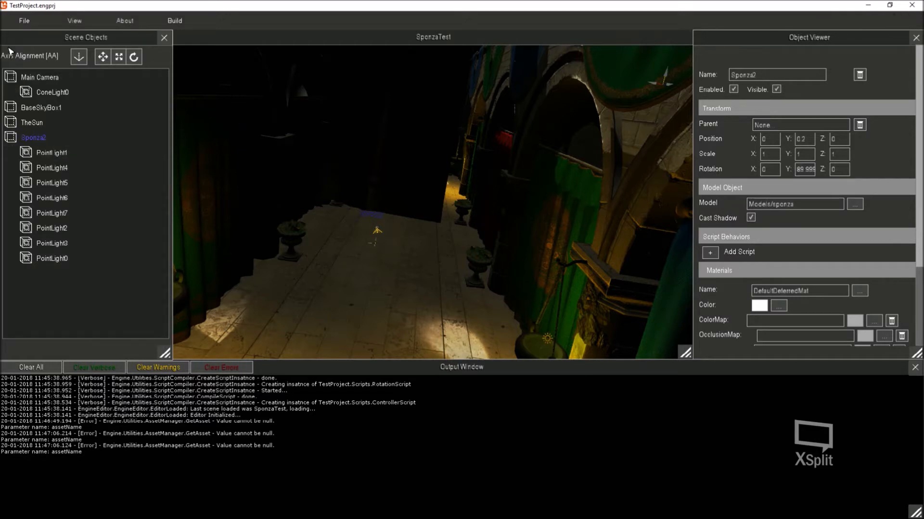
# Step: Close the editor and stop the Visual Studio debug session before relaunching
pyautogui.click(26, 21)
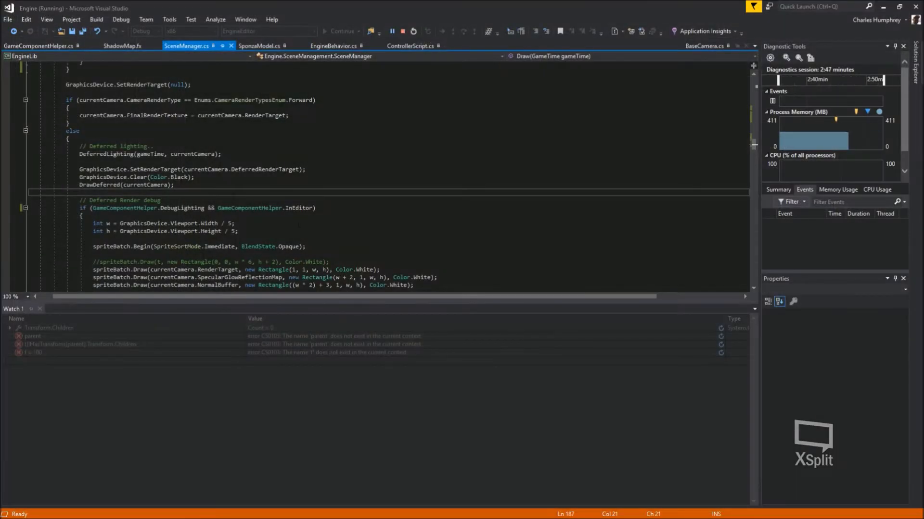
pyautogui.click(411, 31)
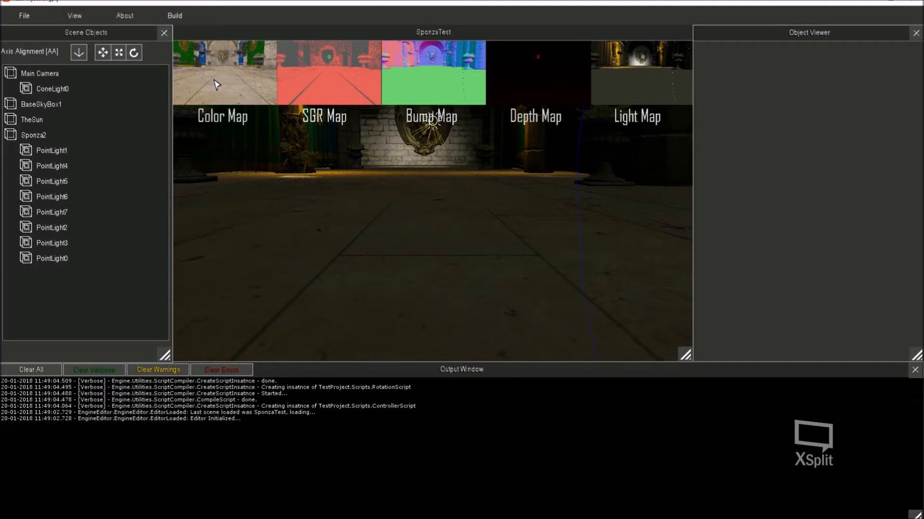
pyautogui.moveTo(310, 135)
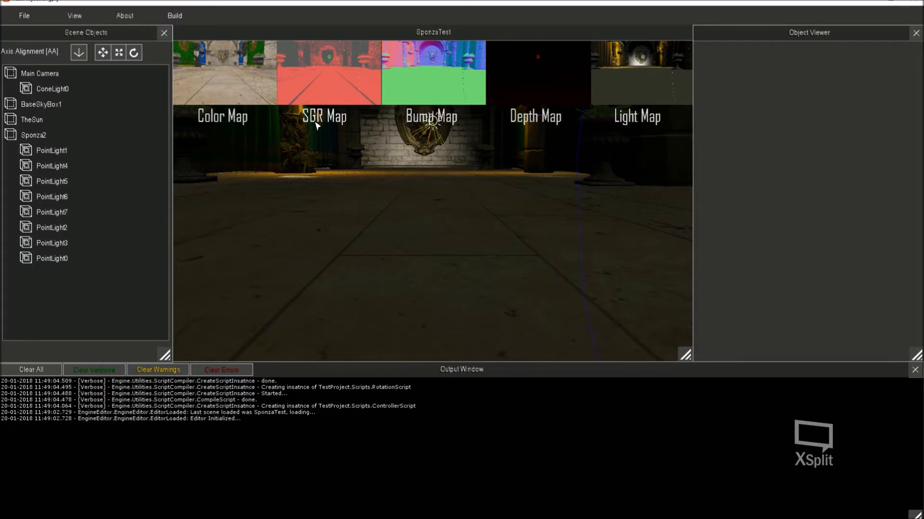
pyautogui.moveTo(314, 129)
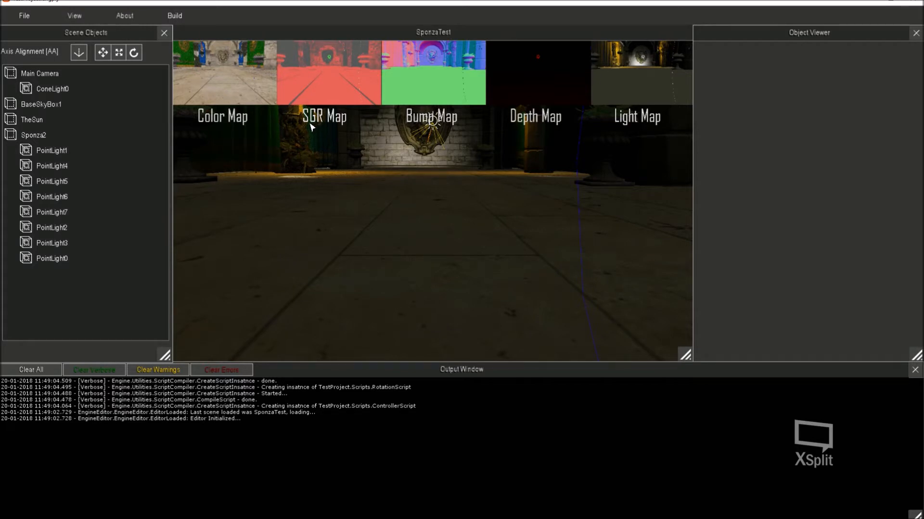
pyautogui.moveTo(320, 133)
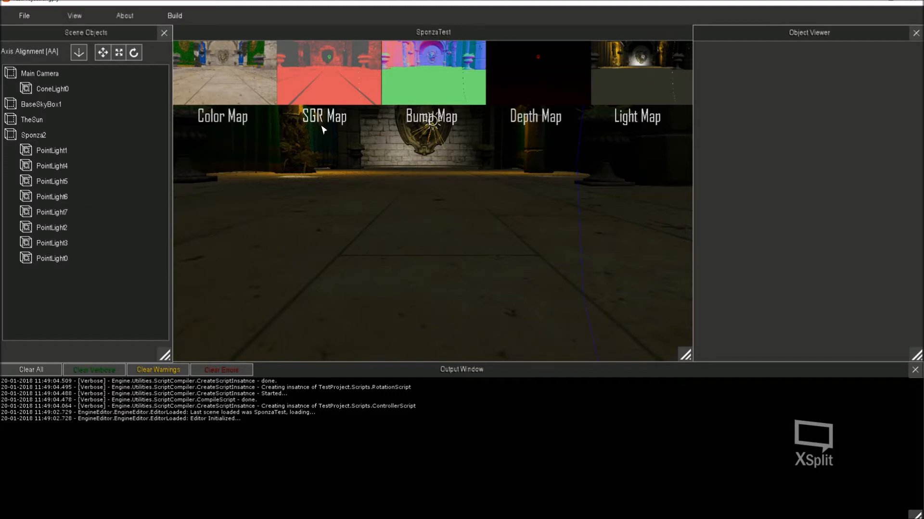
pyautogui.moveTo(396, 152)
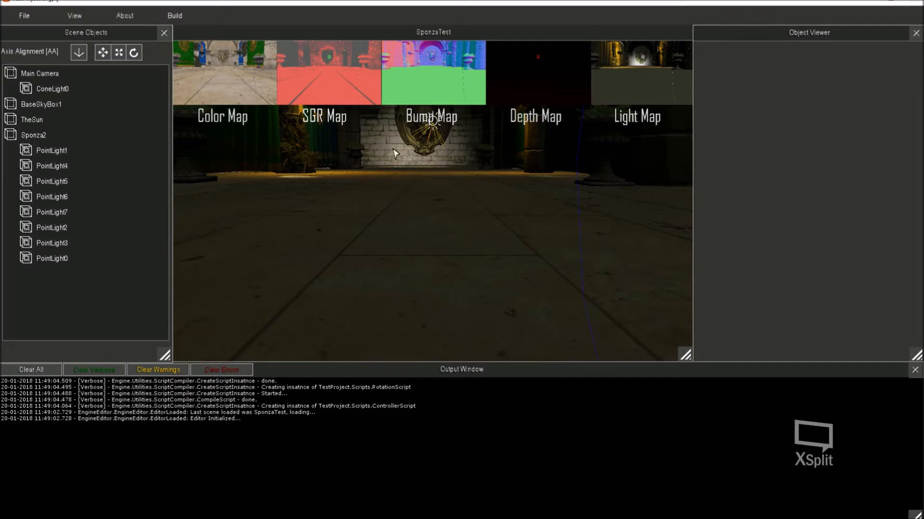
pyautogui.moveTo(430, 79)
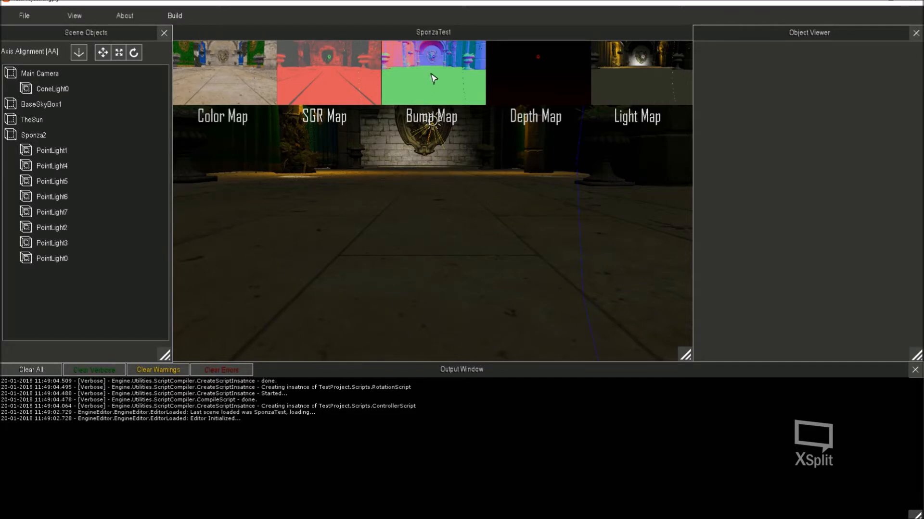
pyautogui.moveTo(537, 97)
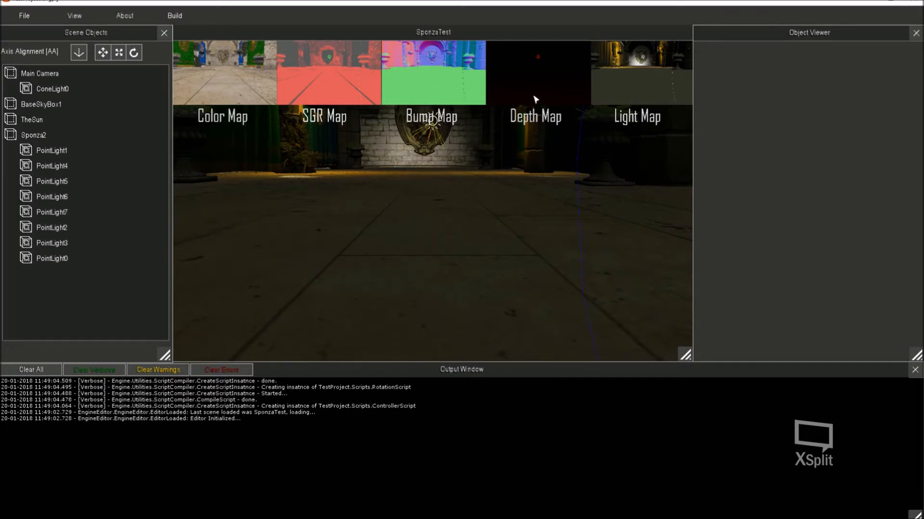
pyautogui.moveTo(622, 106)
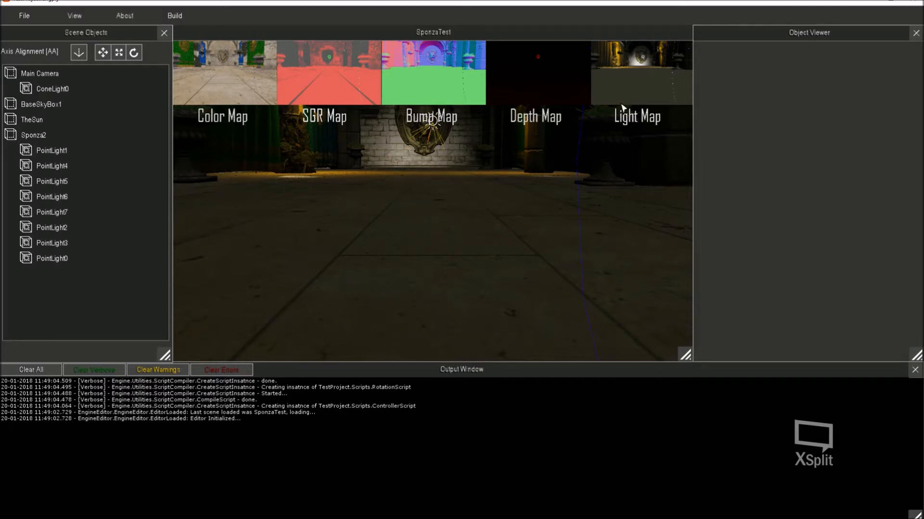
pyautogui.moveTo(501, 182)
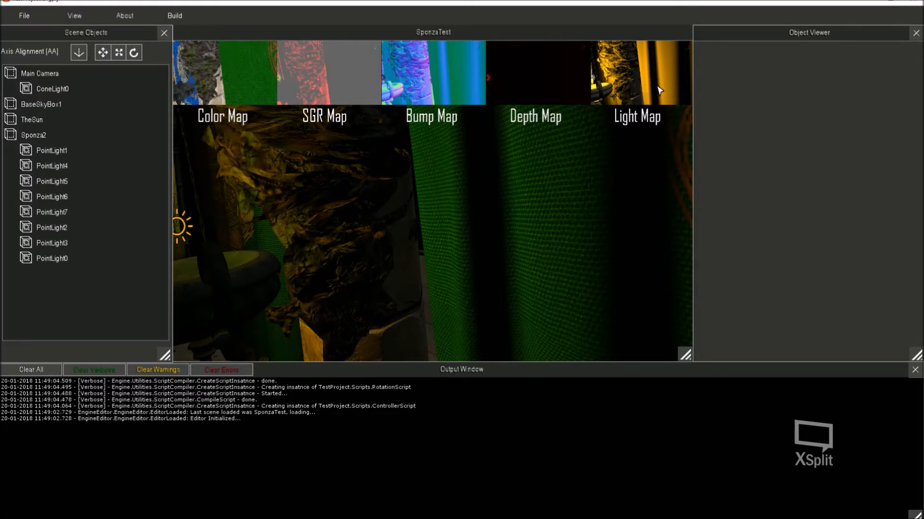
pyautogui.moveTo(231, 103)
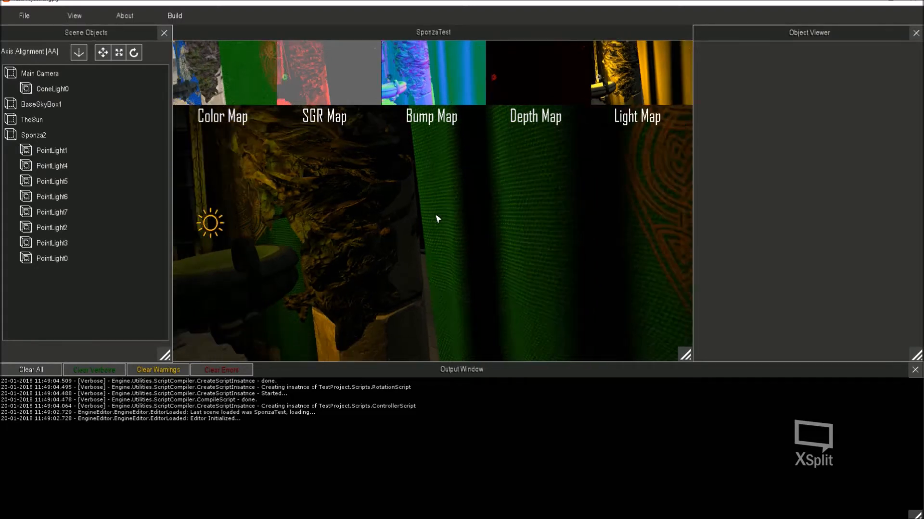
# Step: Reselect Sponza2 to show its properties beside the debug map strip
pyautogui.click(35, 134)
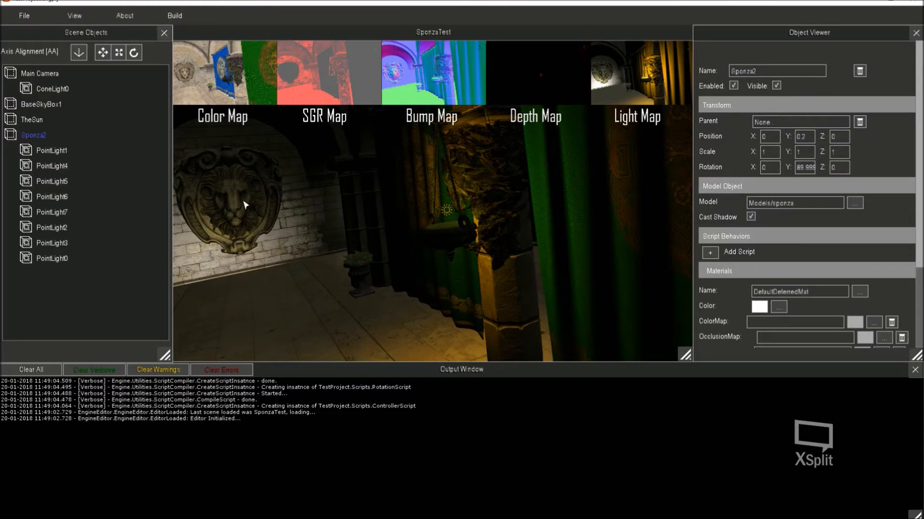
pyautogui.moveTo(27, 32)
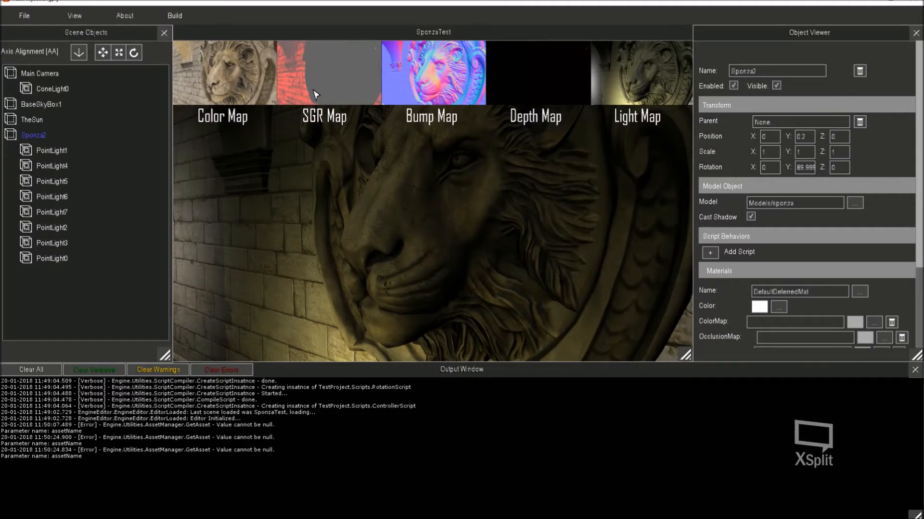
pyautogui.moveTo(345, 98)
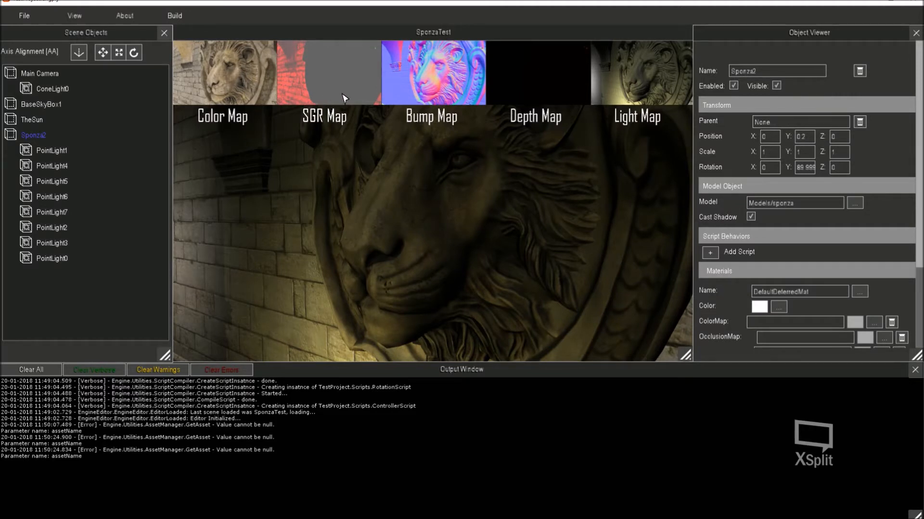
pyautogui.moveTo(508, 134)
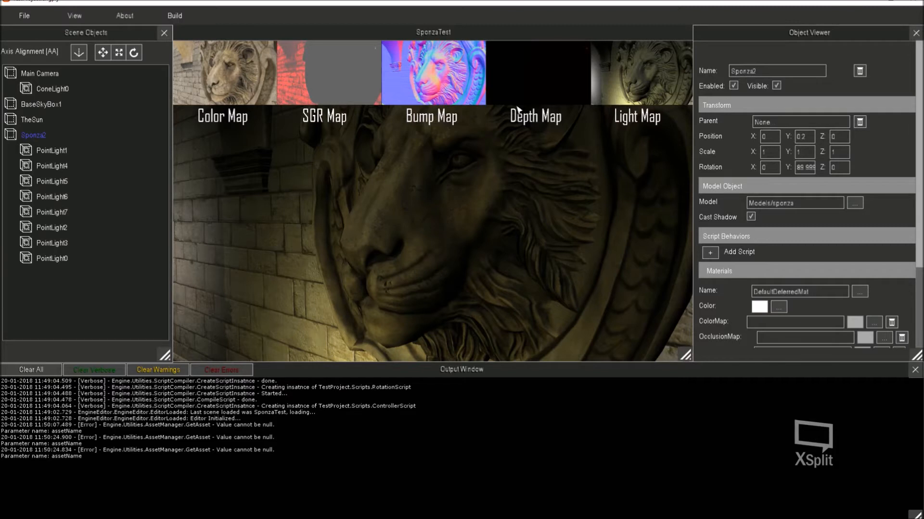
pyautogui.moveTo(524, 104)
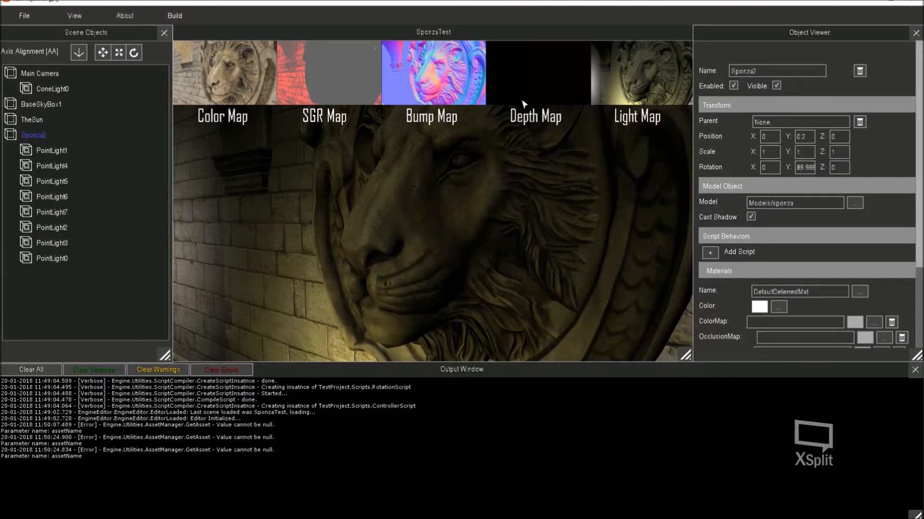
pyautogui.moveTo(539, 101)
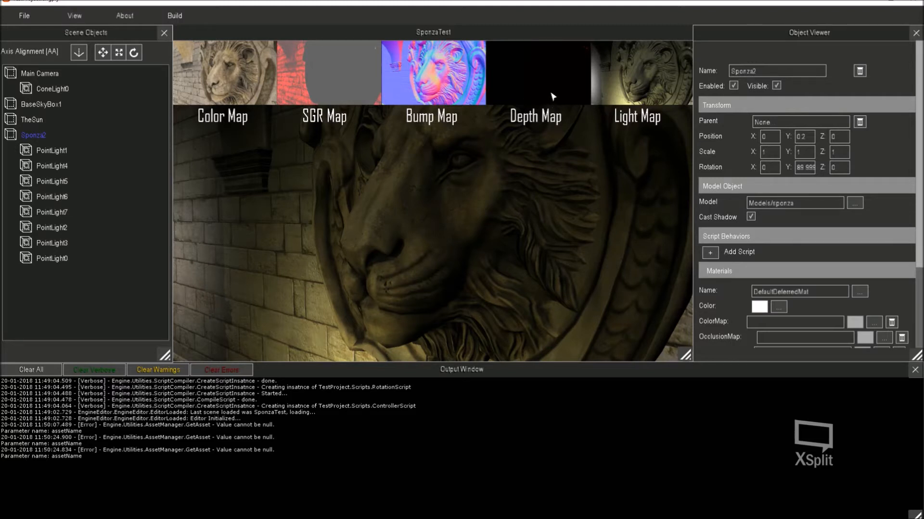
pyautogui.moveTo(600, 95)
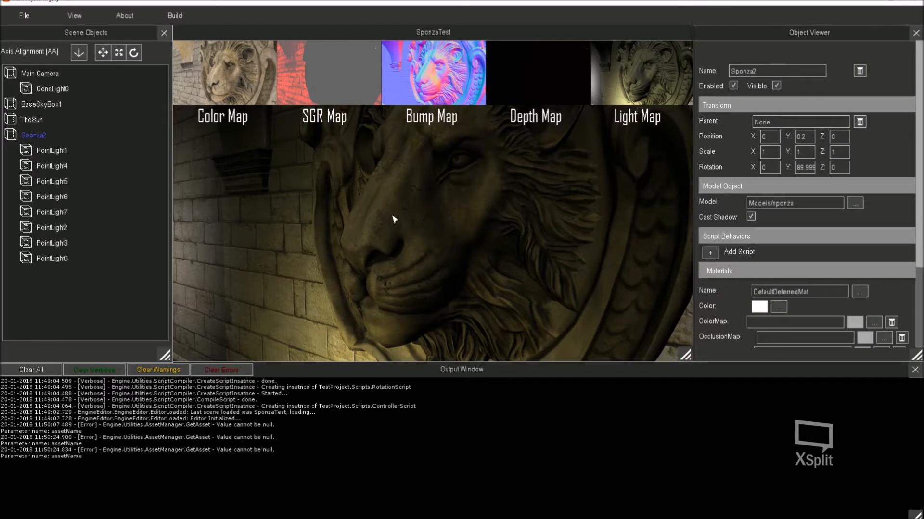
pyautogui.moveTo(242, 243)
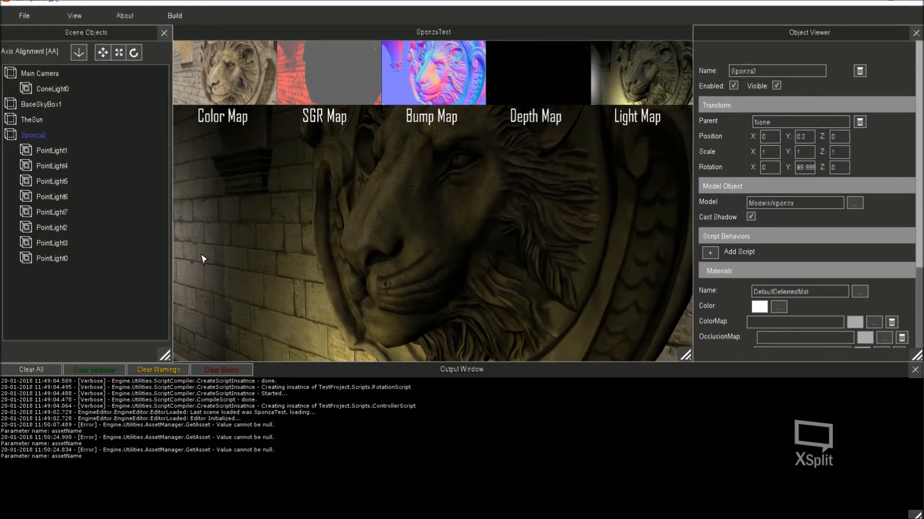
pyautogui.moveTo(556, 139)
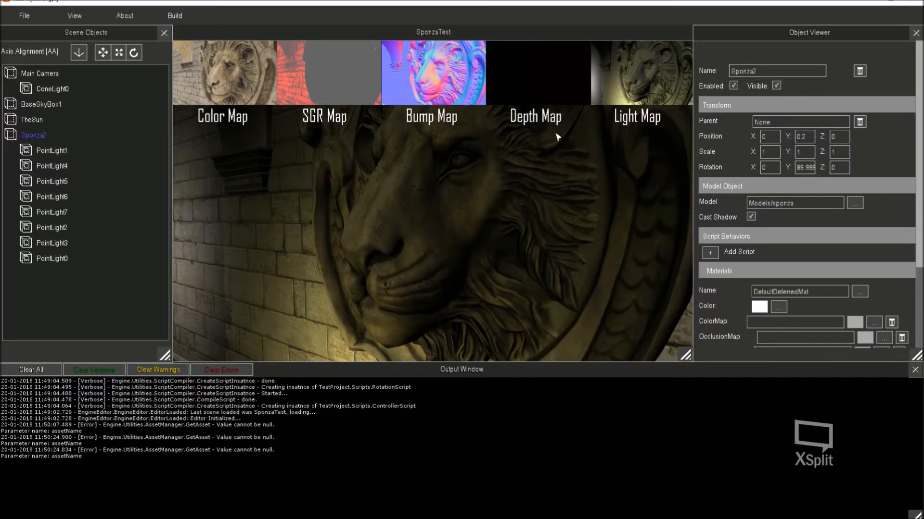
pyautogui.moveTo(423, 244)
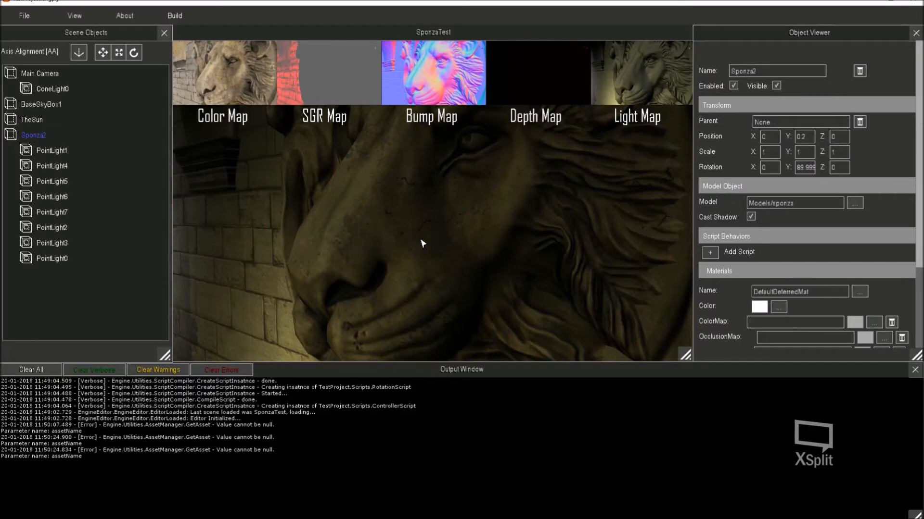
pyautogui.moveTo(388, 226)
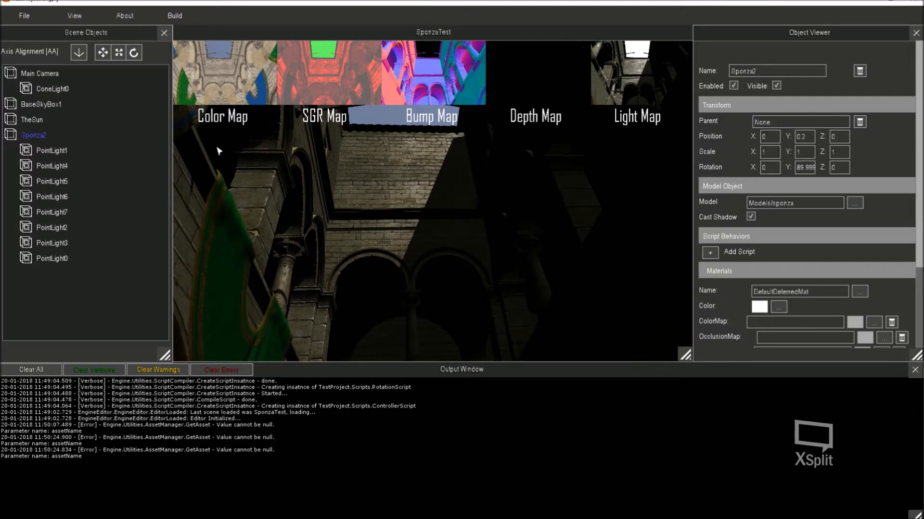
# Step: Select TheSun and untick Cast Shadow so it no longer casts shadows
pyautogui.click(29, 120)
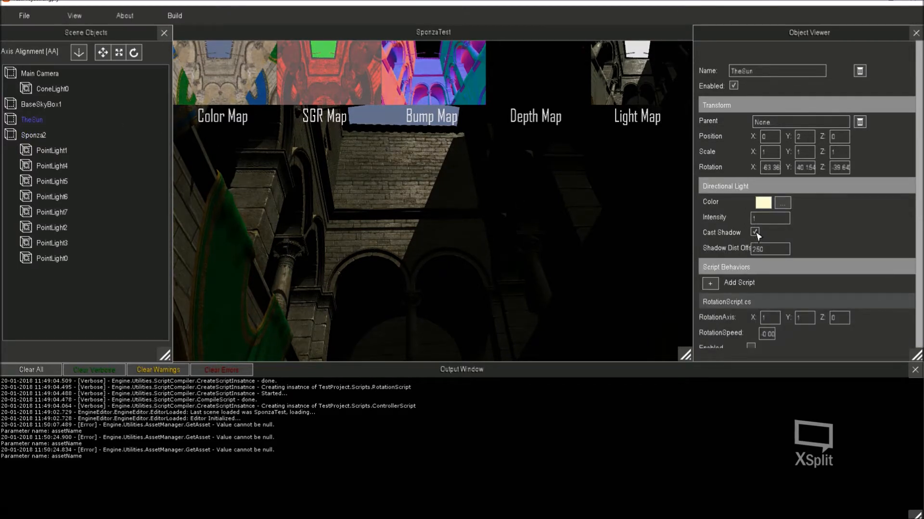
pyautogui.click(755, 232)
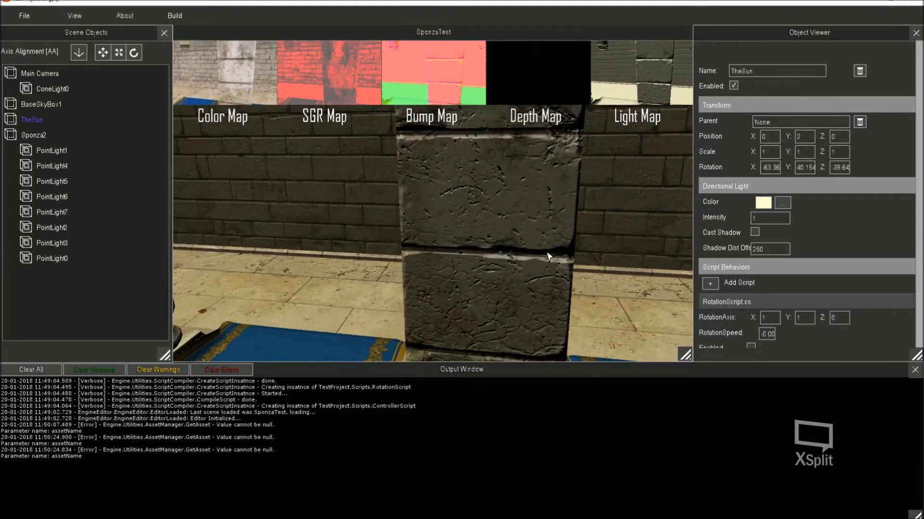
pyautogui.moveTo(424, 82)
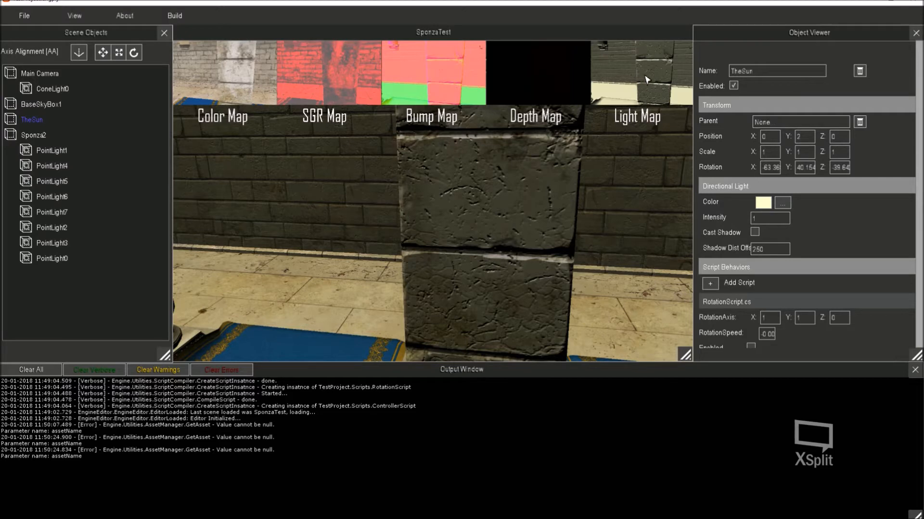
pyautogui.moveTo(351, 122)
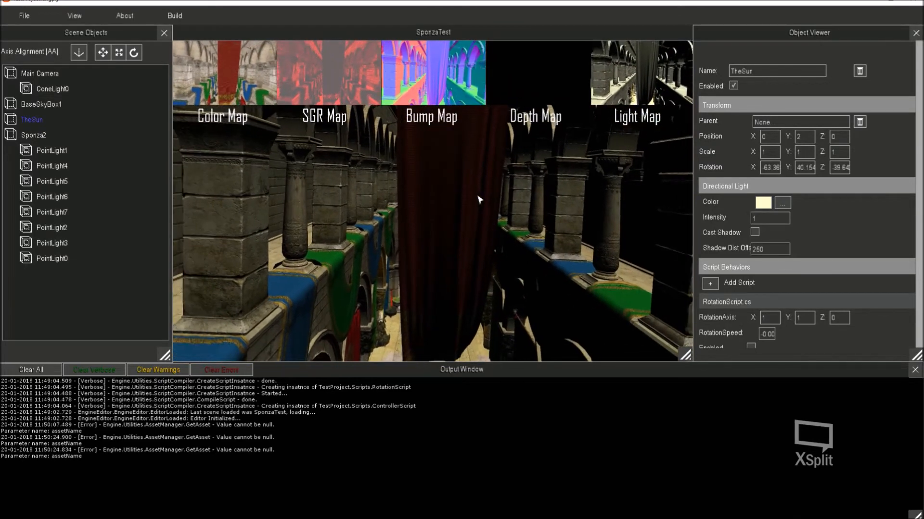
pyautogui.click(32, 120)
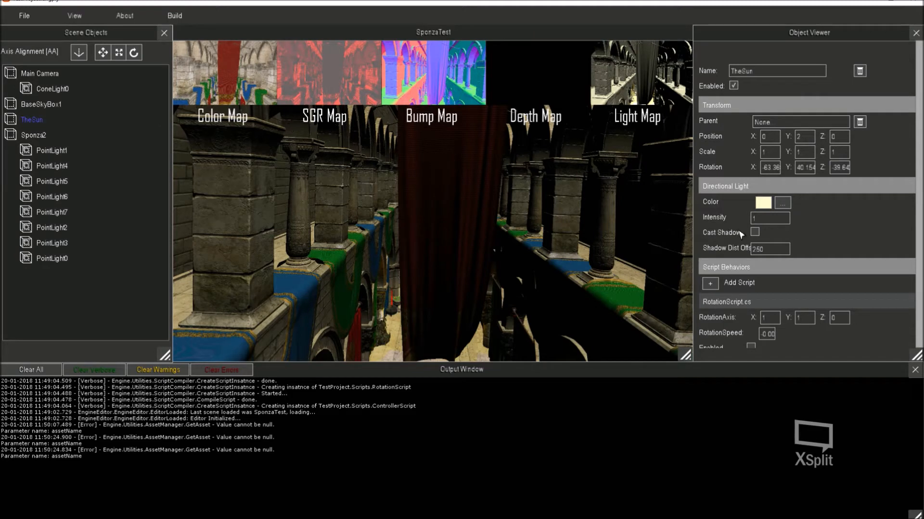
# Step: Re-enable Cast Shadow for TheSun and choose Build & Run to launch the game
pyautogui.click(755, 232)
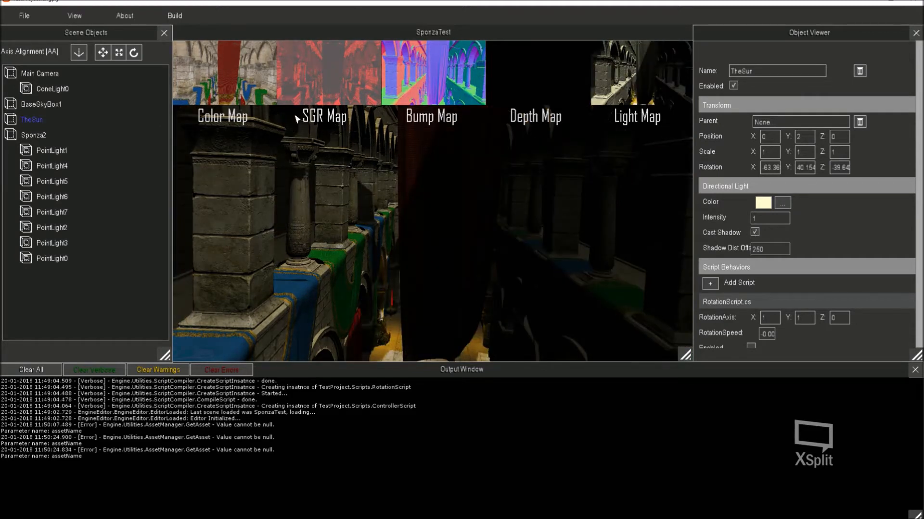
pyautogui.click(173, 15)
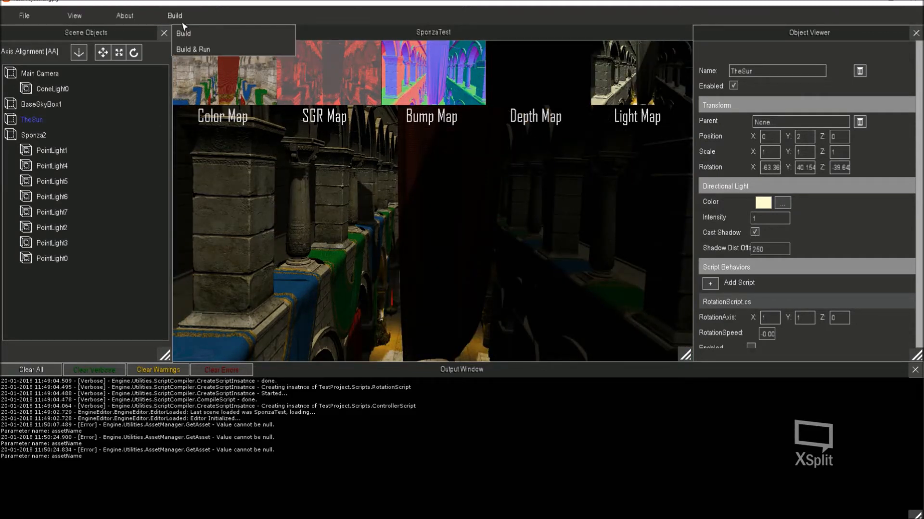
pyautogui.moveTo(185, 33)
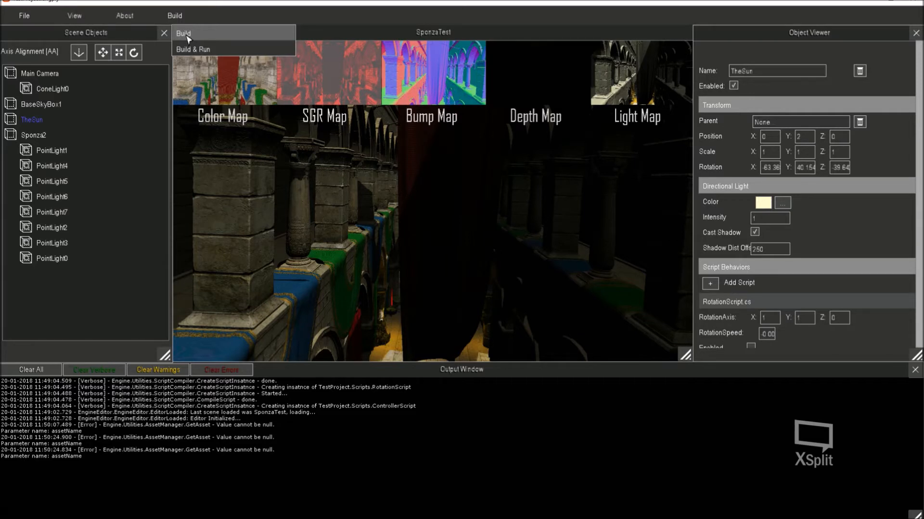
pyautogui.moveTo(206, 49)
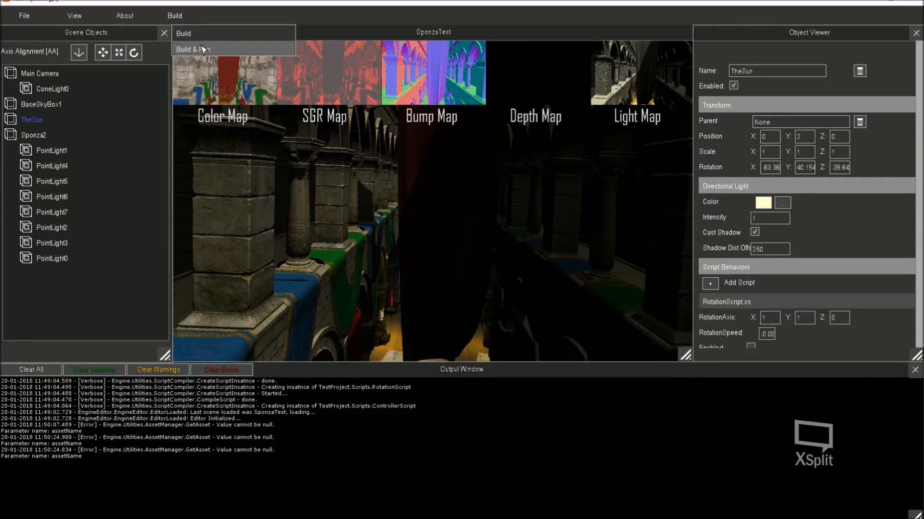
pyautogui.click(205, 49)
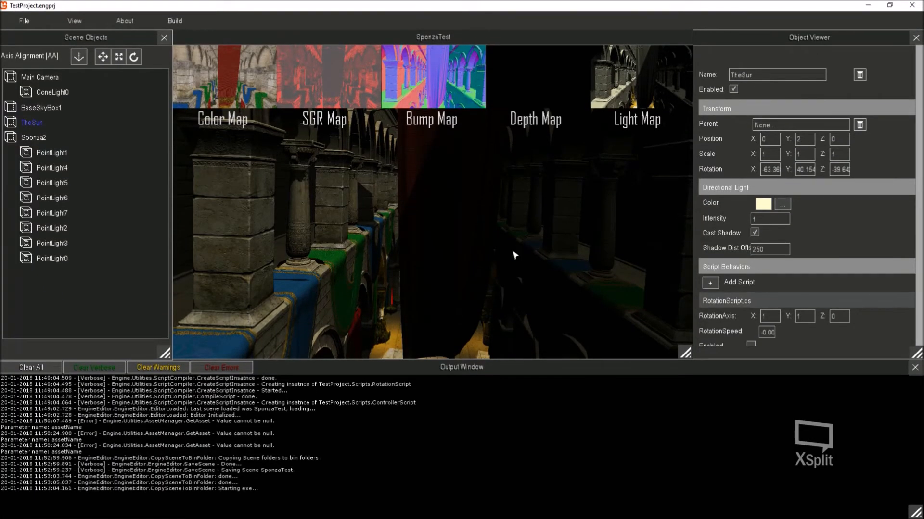
# Step: Select Main Camera and review its ControllerScript settings in the Object Viewer
pyautogui.click(50, 92)
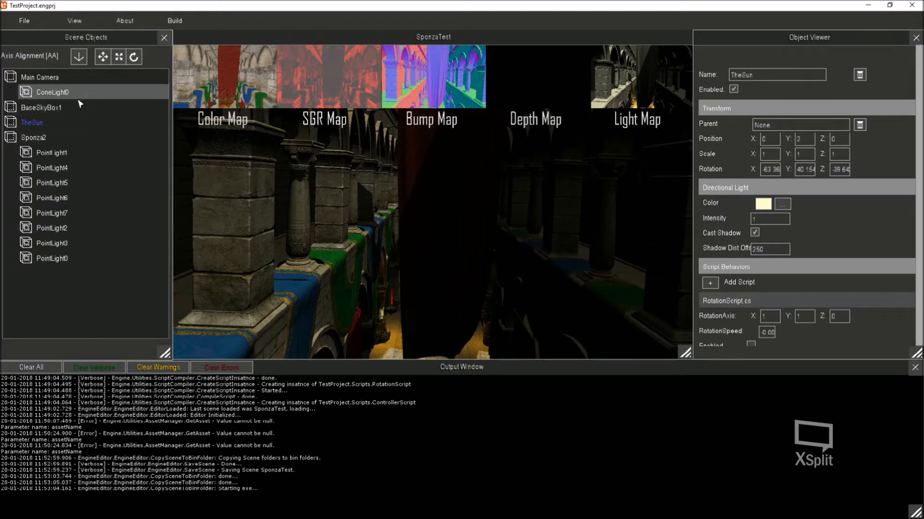
pyautogui.click(40, 78)
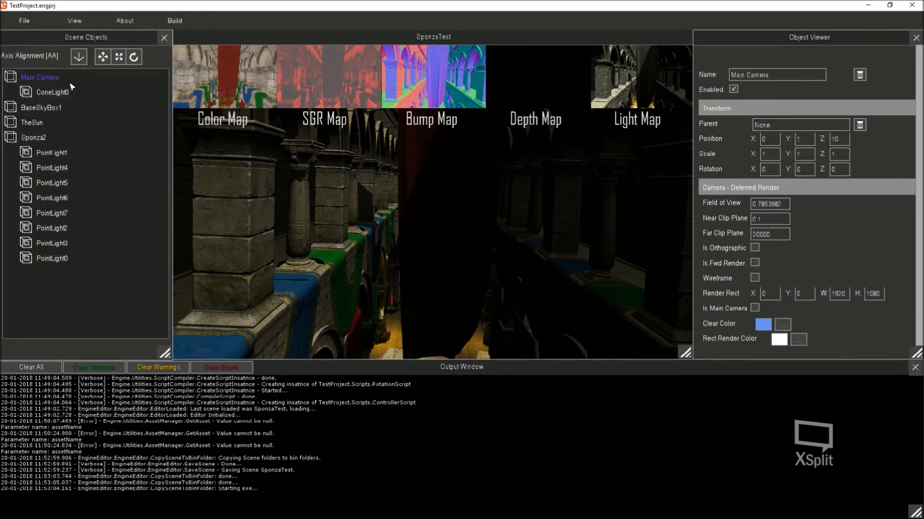
pyautogui.scroll(-3)
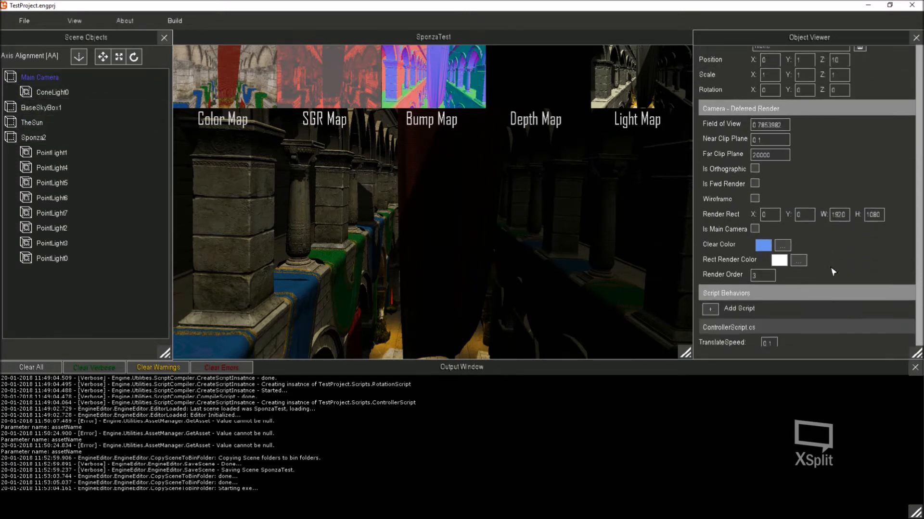
pyautogui.scroll(-3)
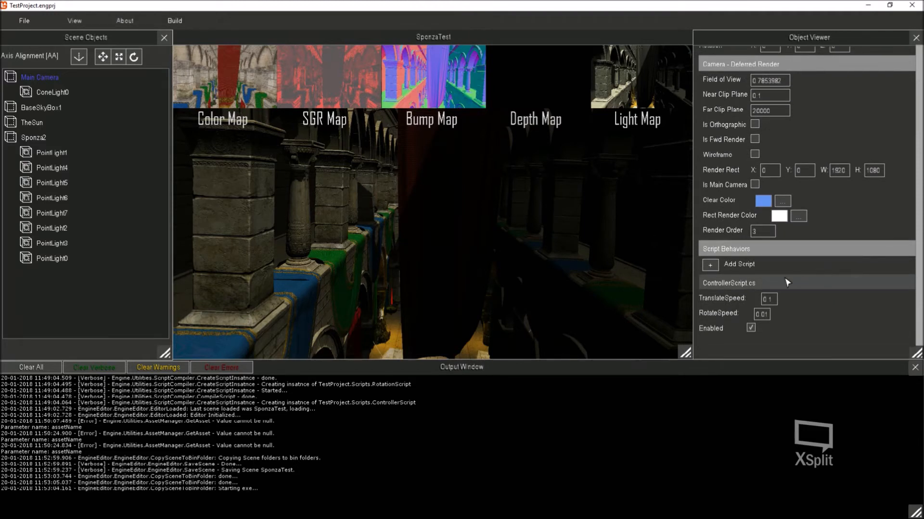
pyautogui.moveTo(744, 300)
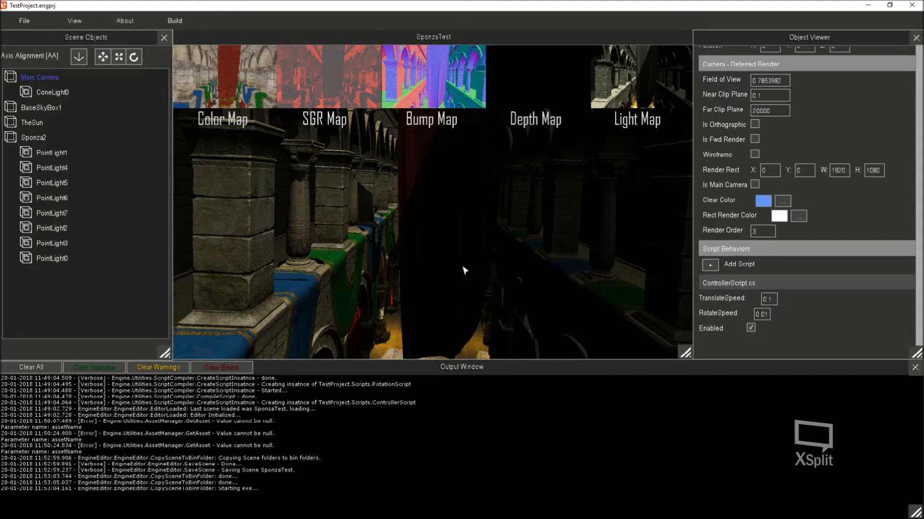
# Step: Select TheSun to view its disabled RotationScript, then bring up the File menu
pyautogui.click(29, 138)
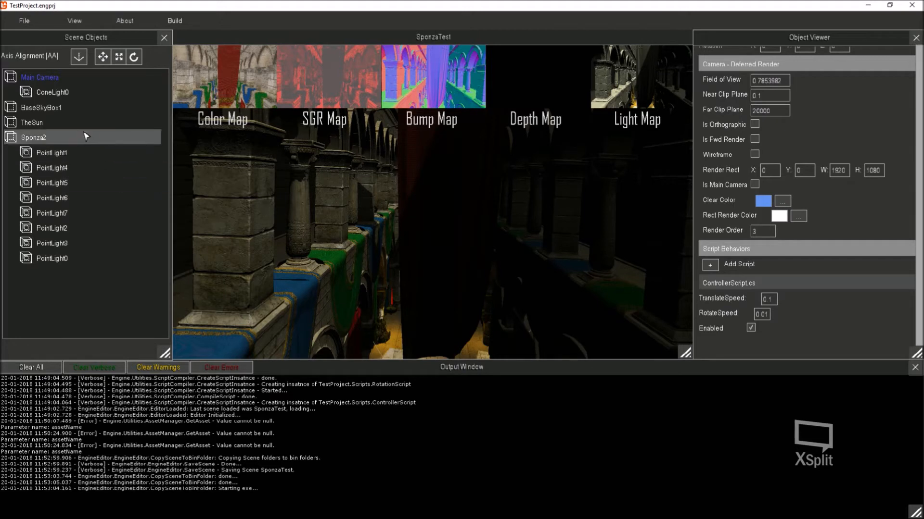
pyautogui.click(31, 123)
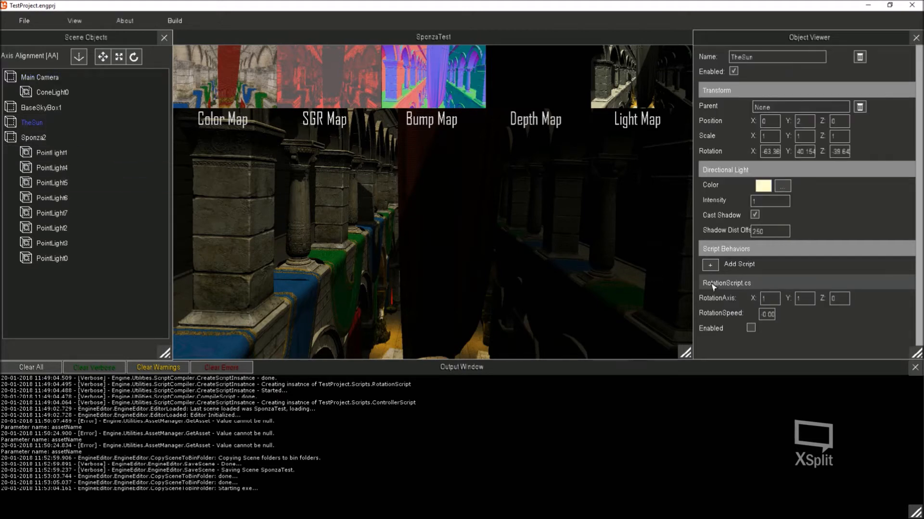
pyautogui.moveTo(764, 335)
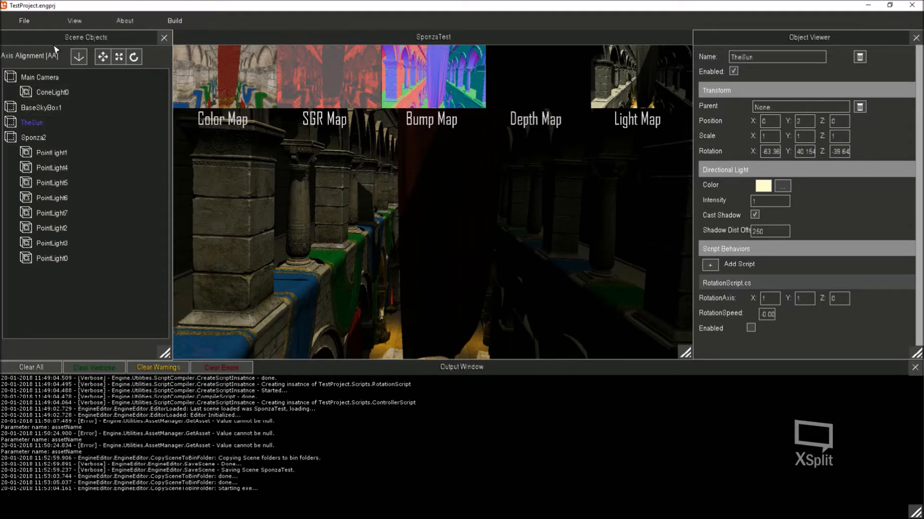
pyautogui.click(25, 21)
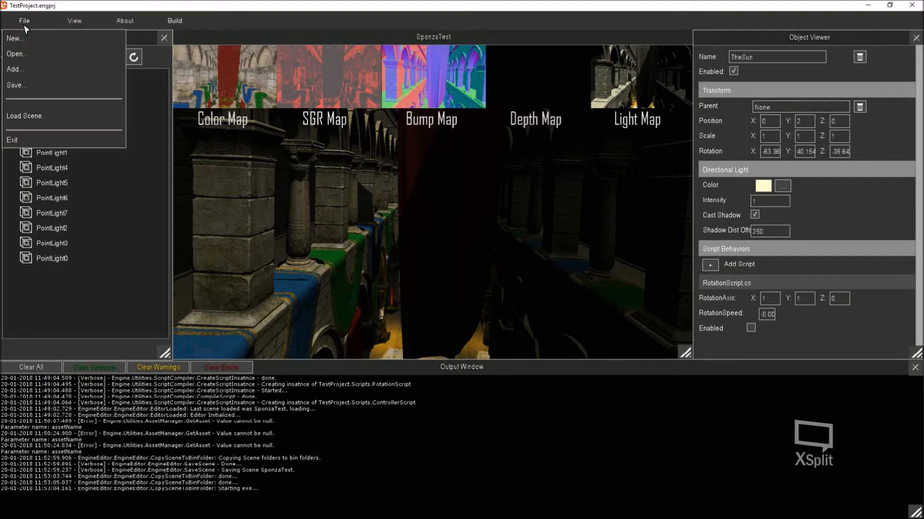
pyautogui.moveTo(58, 87)
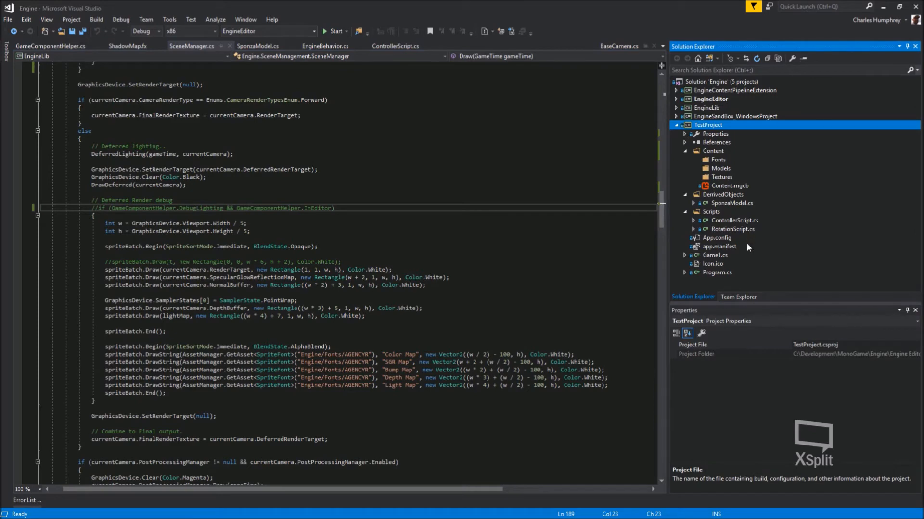
pyautogui.moveTo(723, 237)
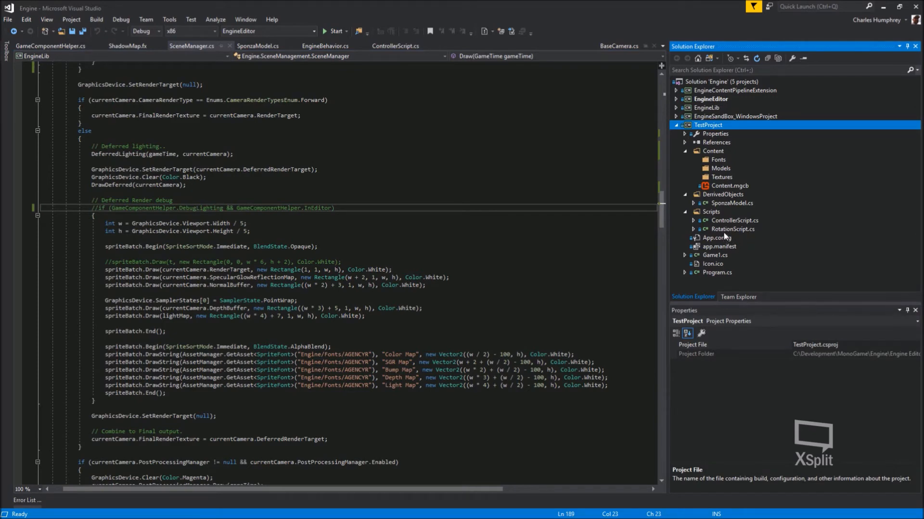
# Step: Show ControllerScript.cs from TestProject's Scripts folder
pyautogui.click(397, 45)
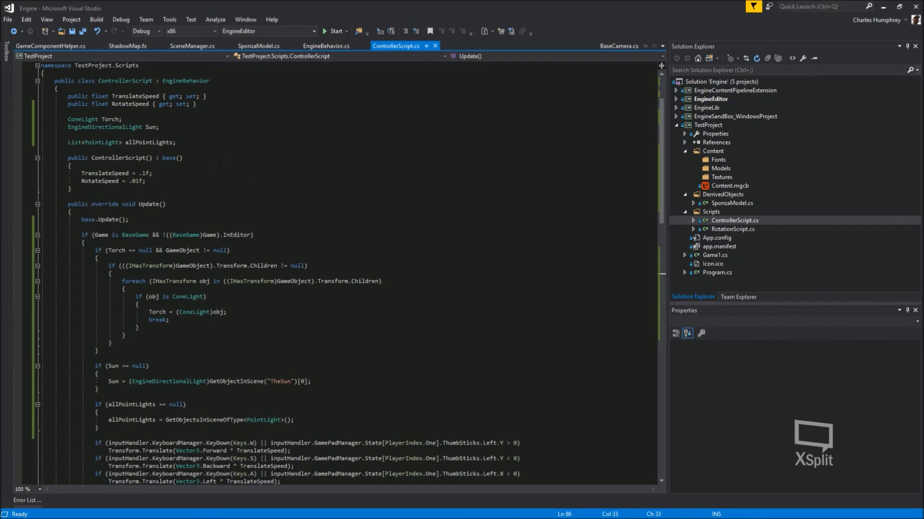
pyautogui.rightClick(185, 126)
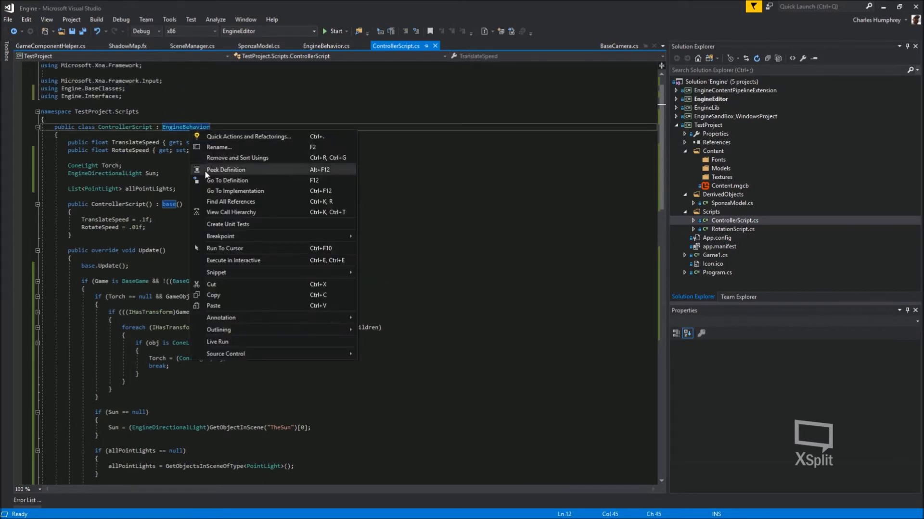
pyautogui.click(227, 180)
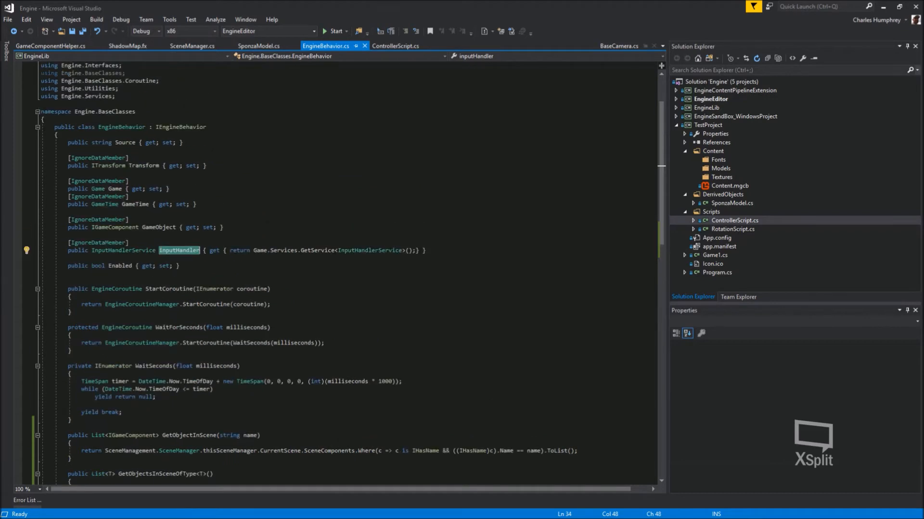
pyautogui.click(397, 46)
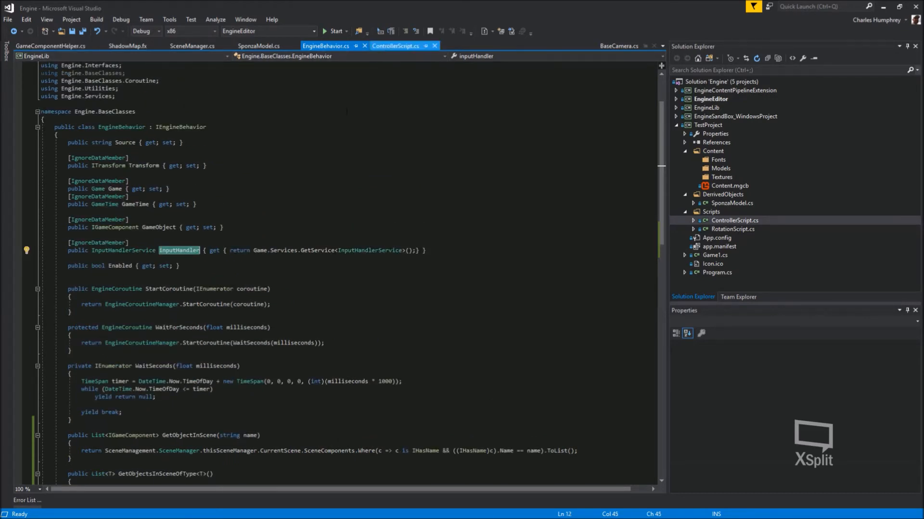
pyautogui.click(400, 45)
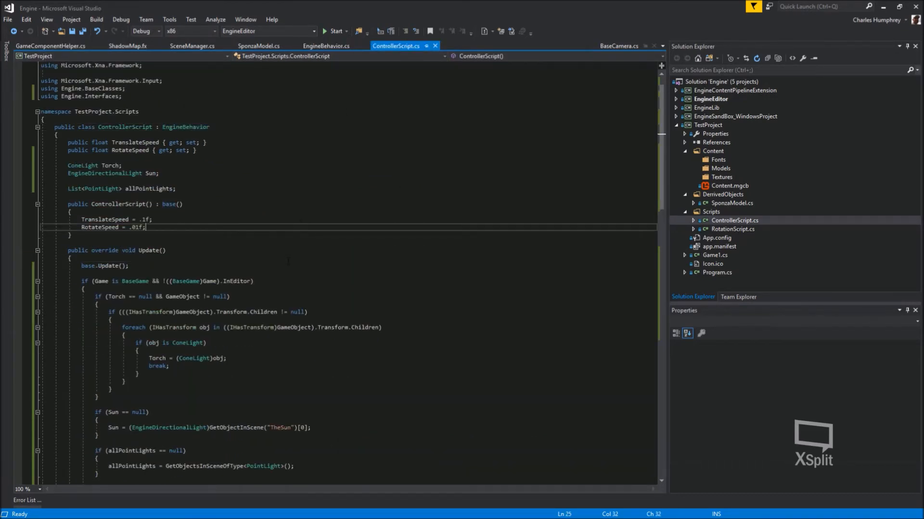
pyautogui.scroll(-3)
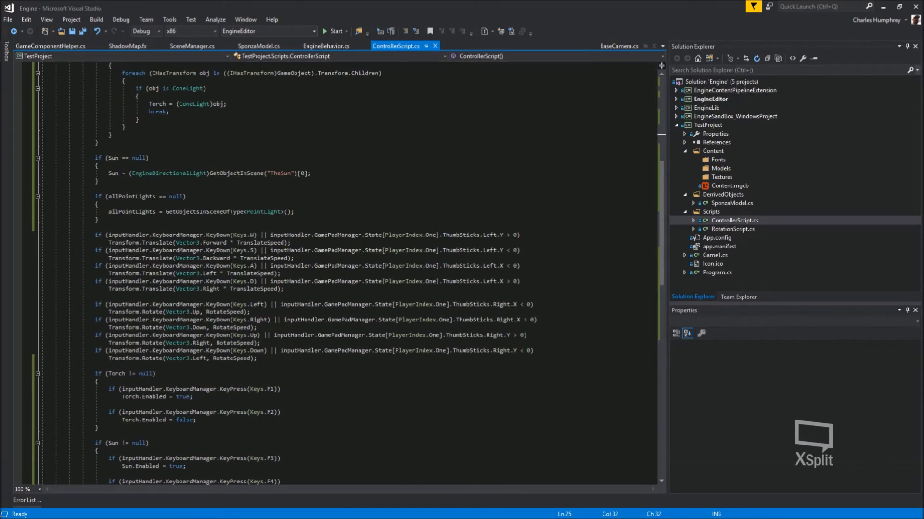
pyautogui.moveTo(97, 234); pyautogui.dragTo(257, 358)
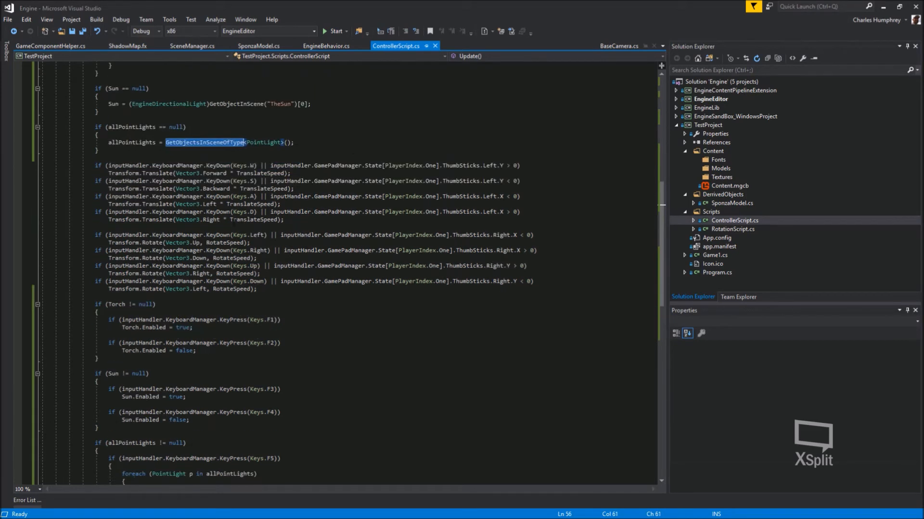
pyautogui.scroll(-3)
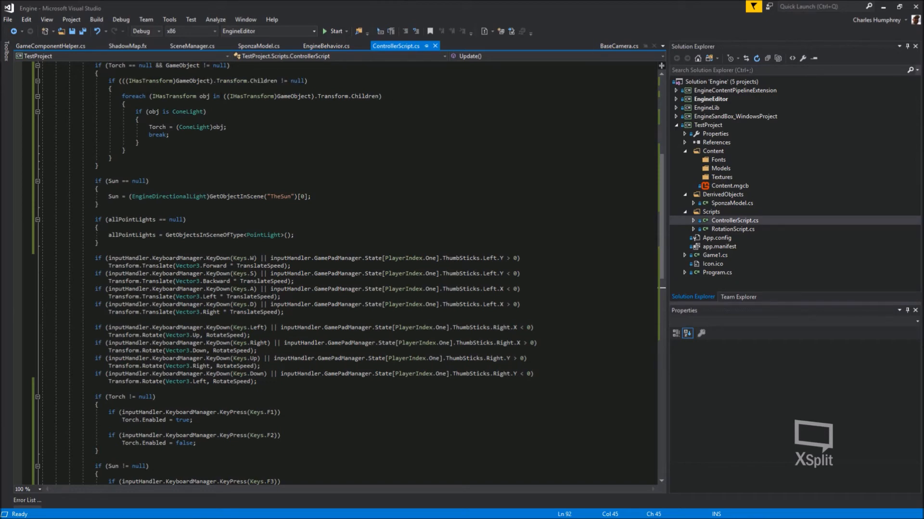
# Step: Return to SceneManager.cs and start a new TestProject debug instance
pyautogui.click(191, 46)
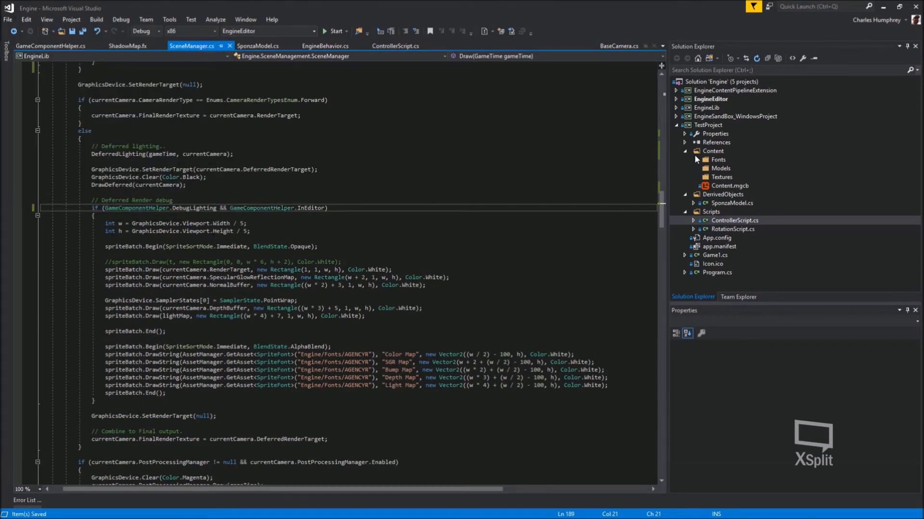
pyautogui.rightClick(710, 125)
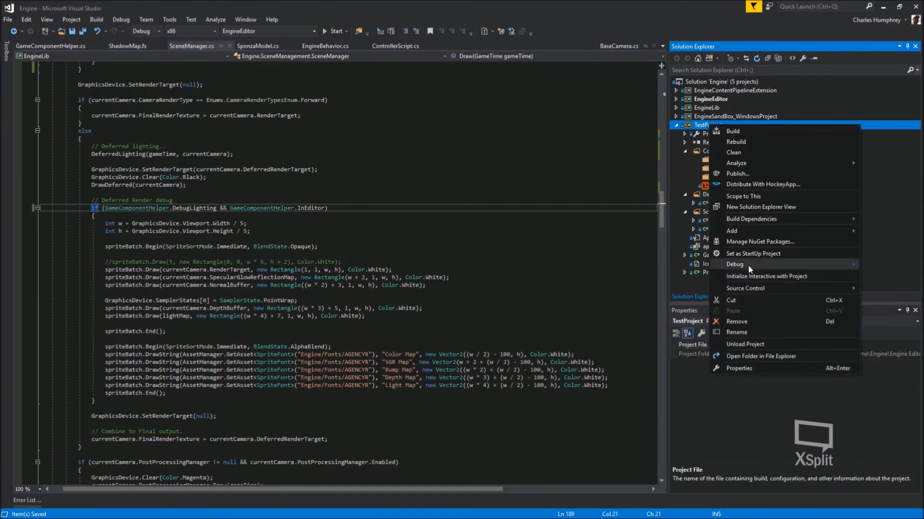
pyautogui.click(732, 131)
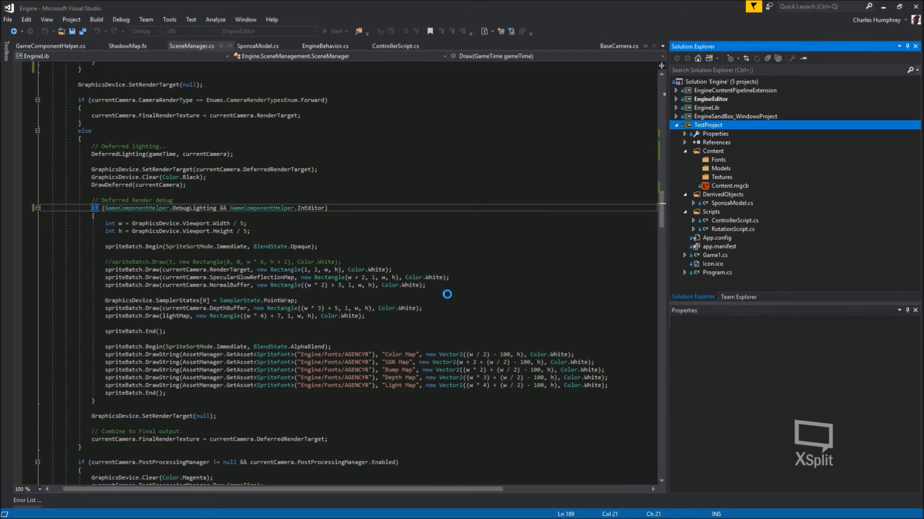
pyautogui.click(335, 30)
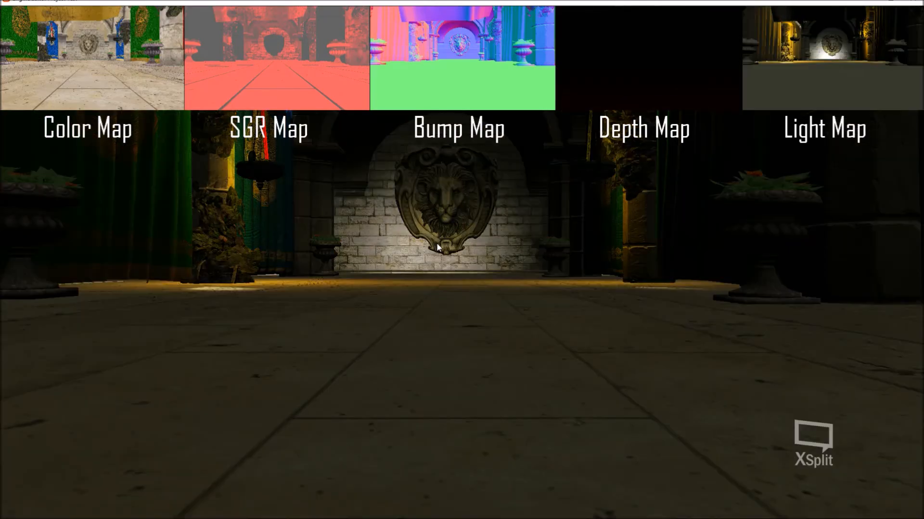
pyautogui.moveTo(890, 16)
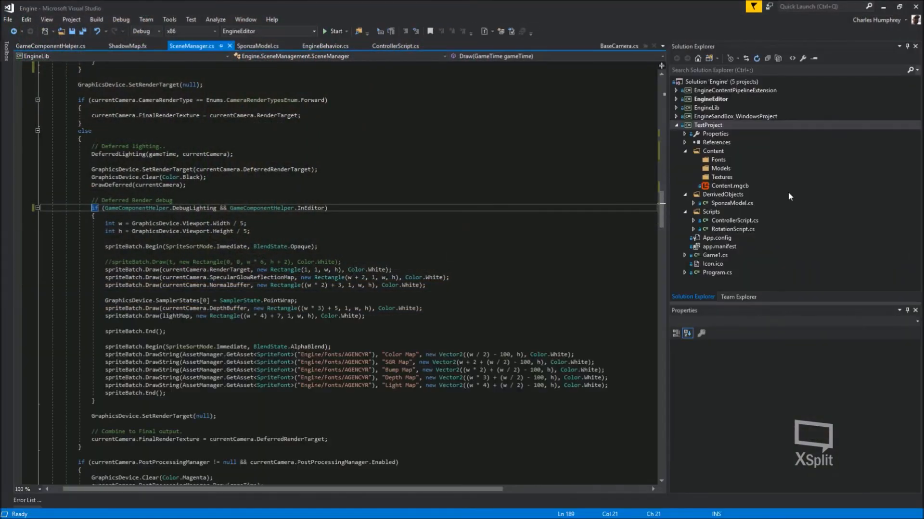
# Step: Rebuild EngineLib, then start another TestProject debug instance
pyautogui.click(707, 107)
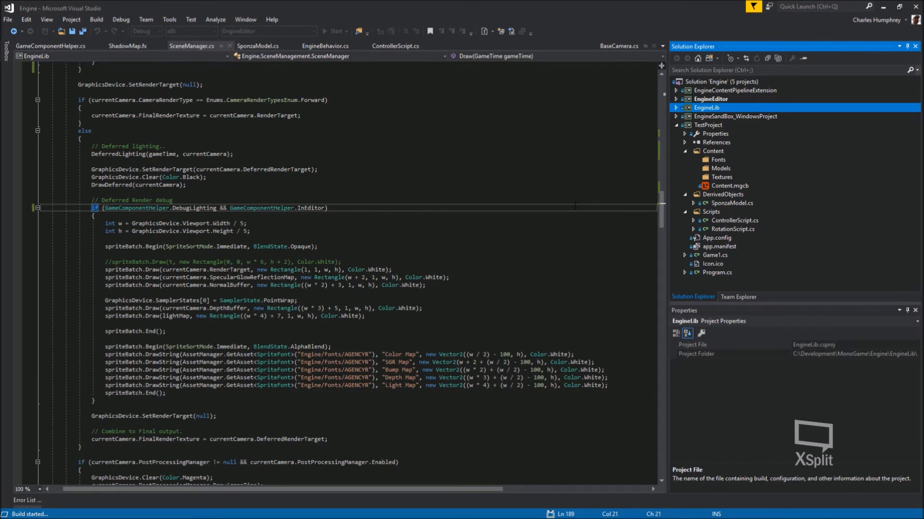
pyautogui.click(708, 125)
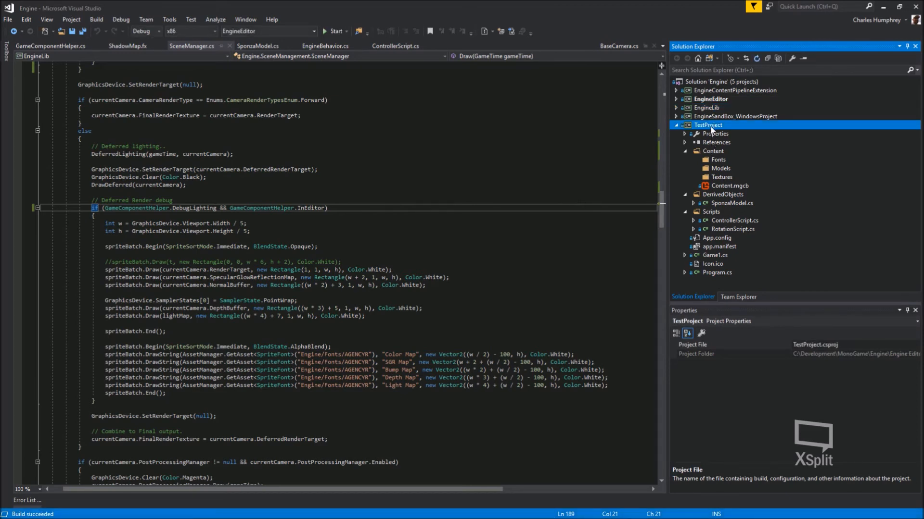
pyautogui.rightClick(707, 125)
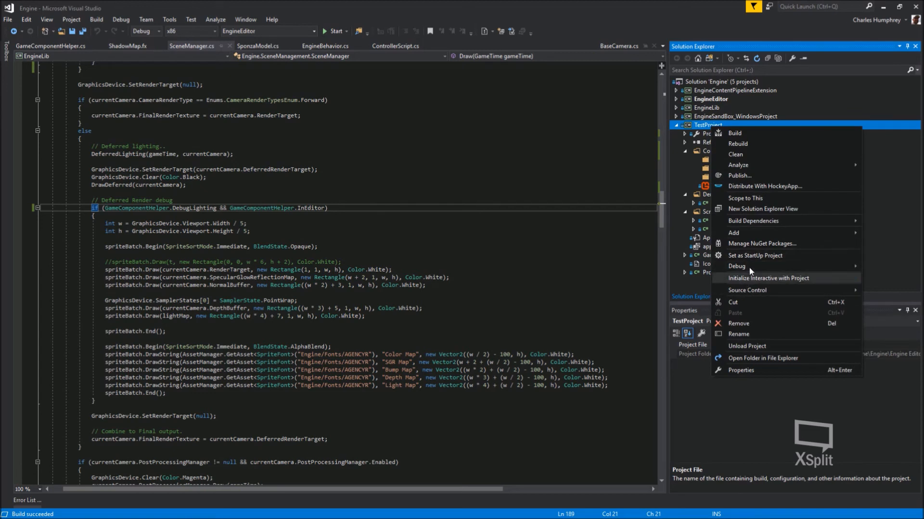
pyautogui.click(734, 132)
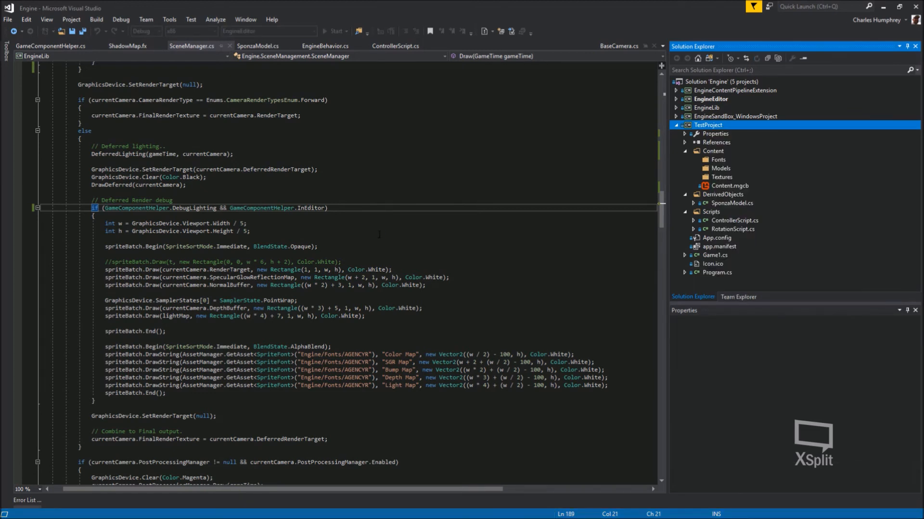
# Step: Focus the running TestProject window to fly around the Sponza scene and inspect lighting and shadows
pyautogui.click(335, 31)
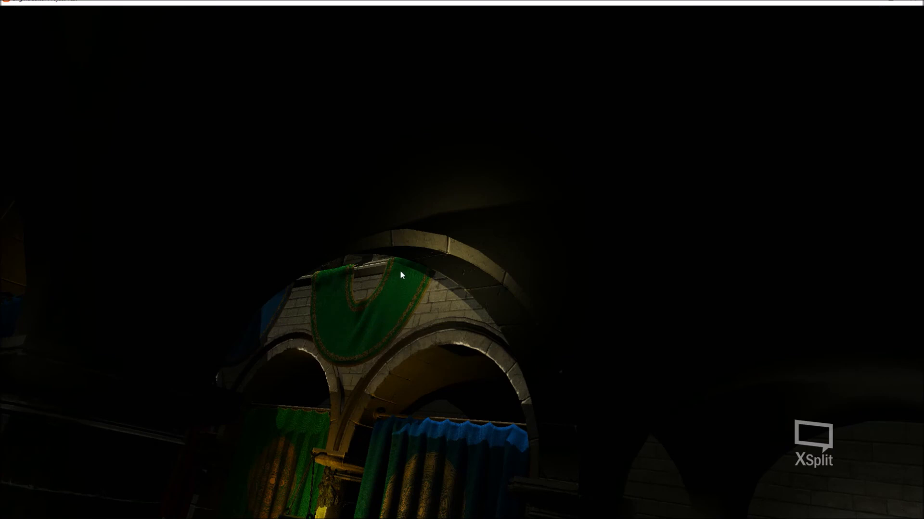
pyautogui.moveTo(473, 311)
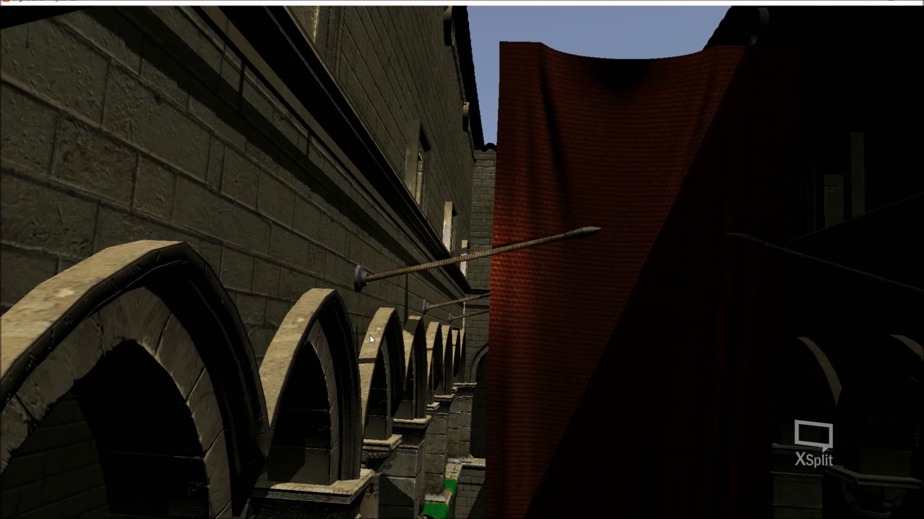
pyautogui.moveTo(881, 17)
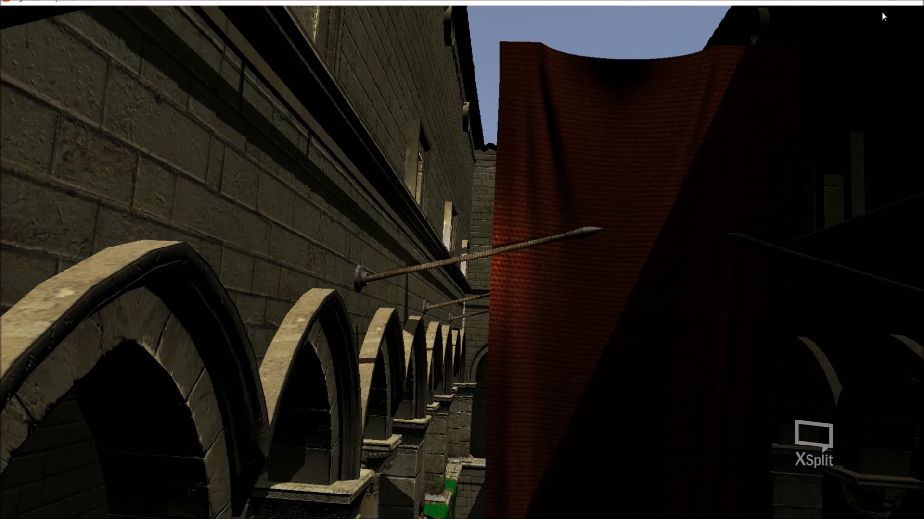
pyautogui.moveTo(887, 53)
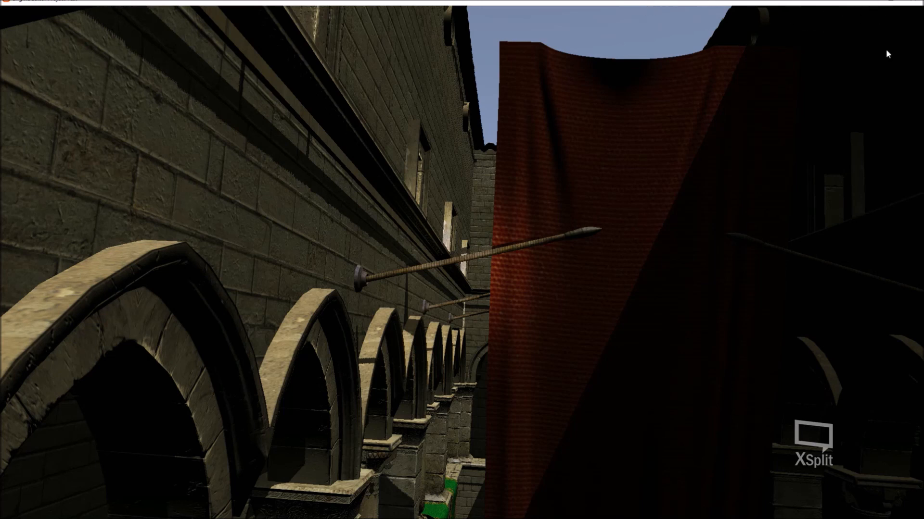